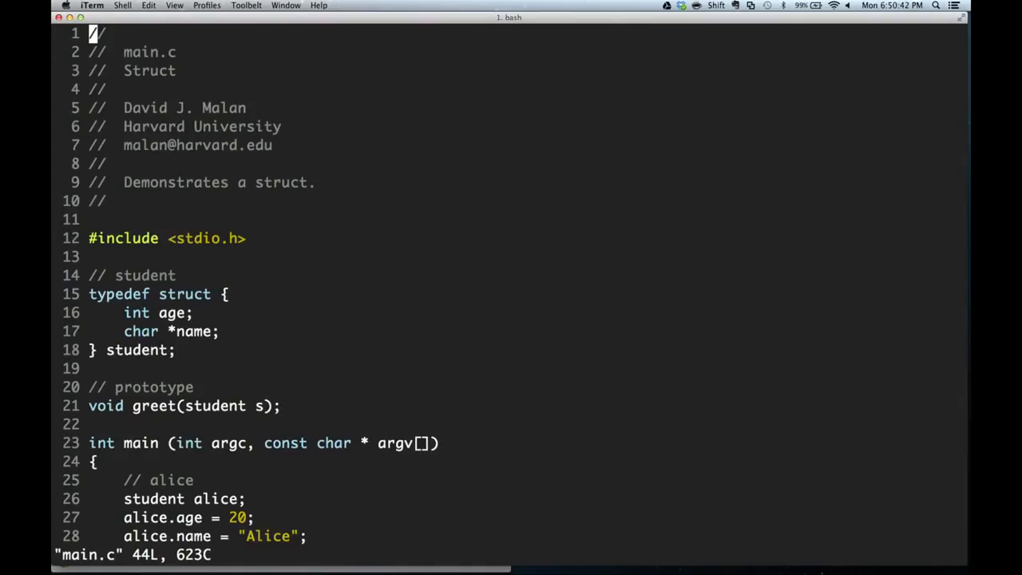
# Scroll down to the student struct declaration where typedef is removed.
pyautogui.scroll(-3)
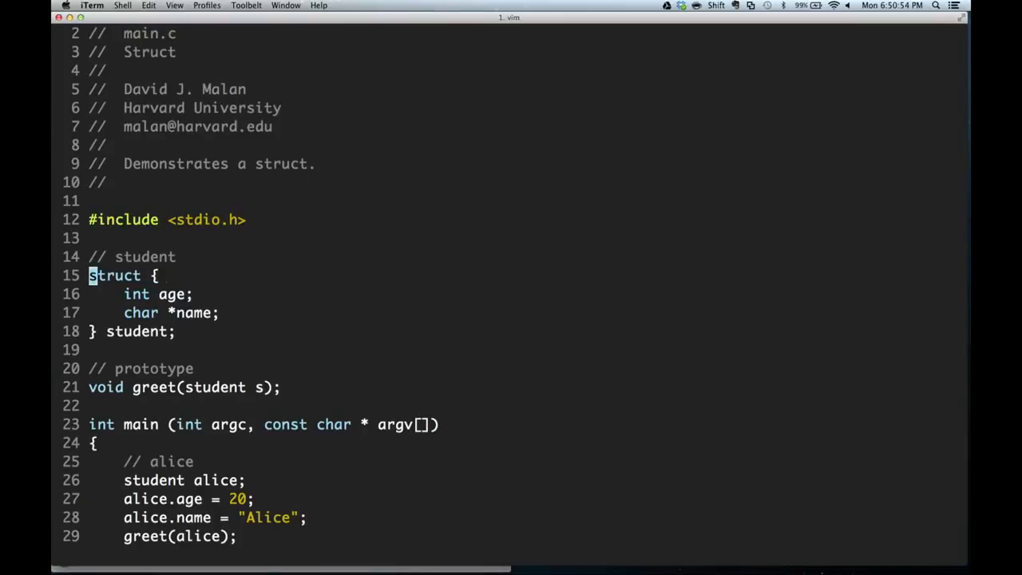
# Insert 'typedef' back before 'struct' so the declaration reads 'typedef struct' again.
pyautogui.press('i')
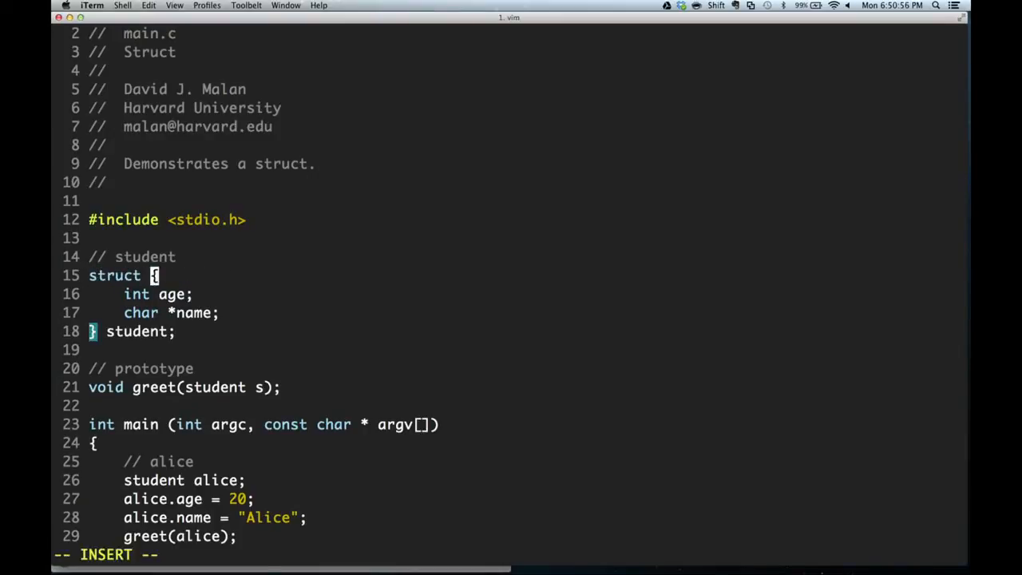
pyautogui.write('student')
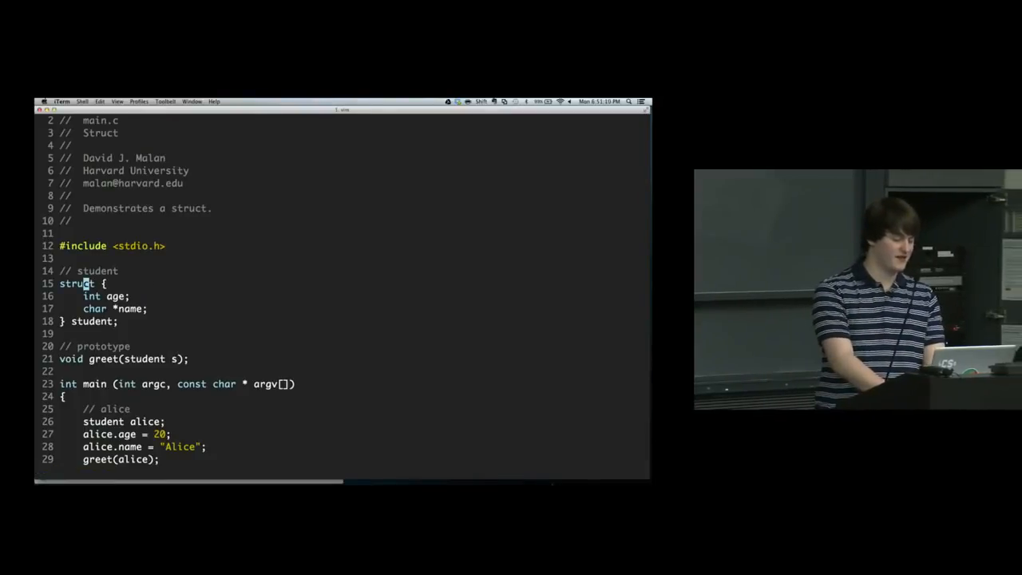
pyautogui.write('typedef')
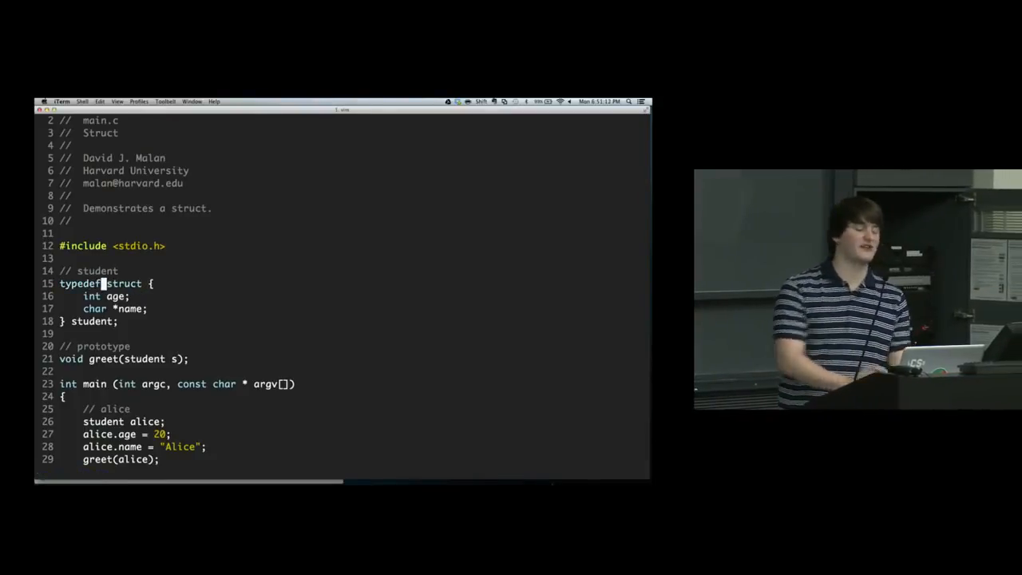